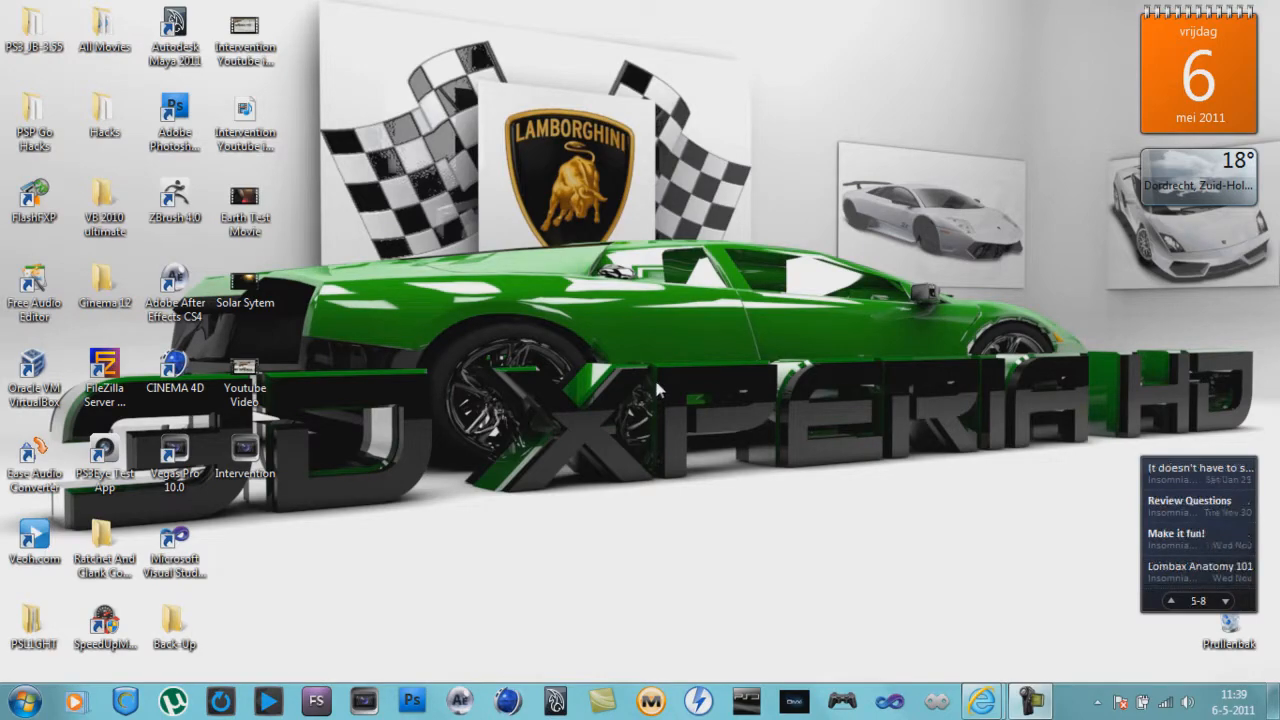
{"action": "mouse_move", "coordinate": [790, 644]}
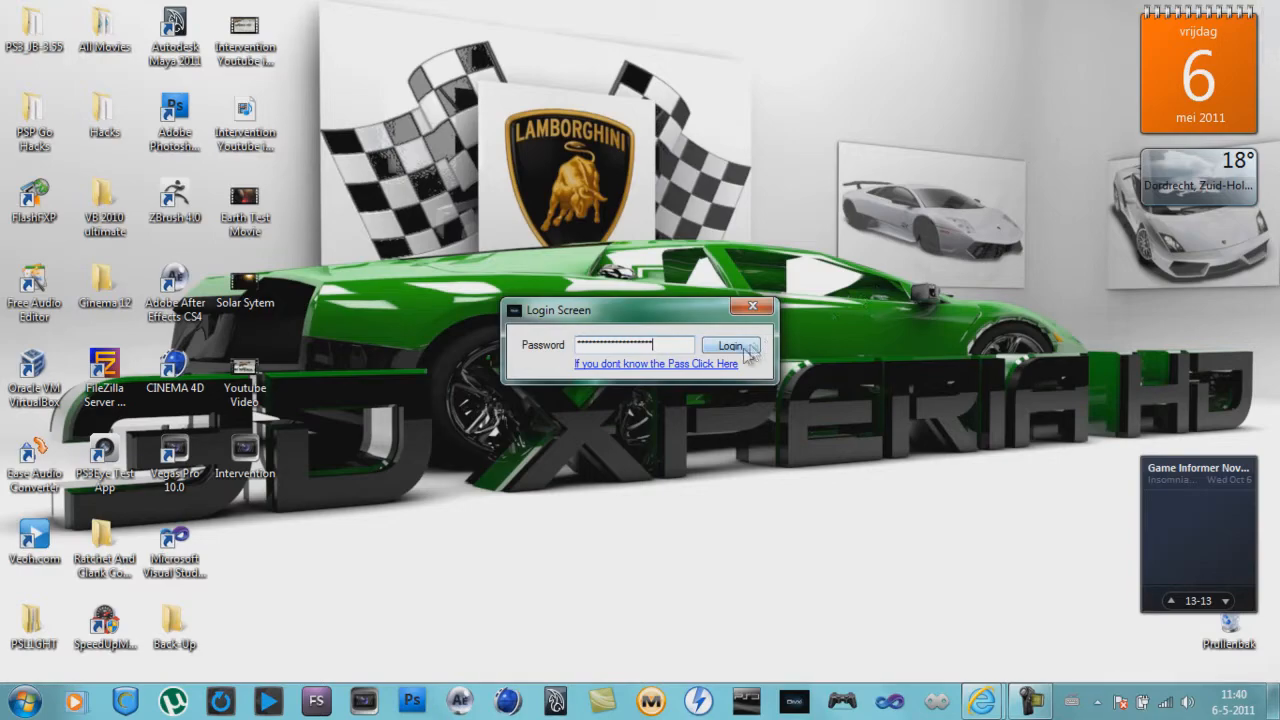
Submit the entered password on the keygen's Login Screen to unlock it
{"action": "left_click", "coordinate": [732, 344]}
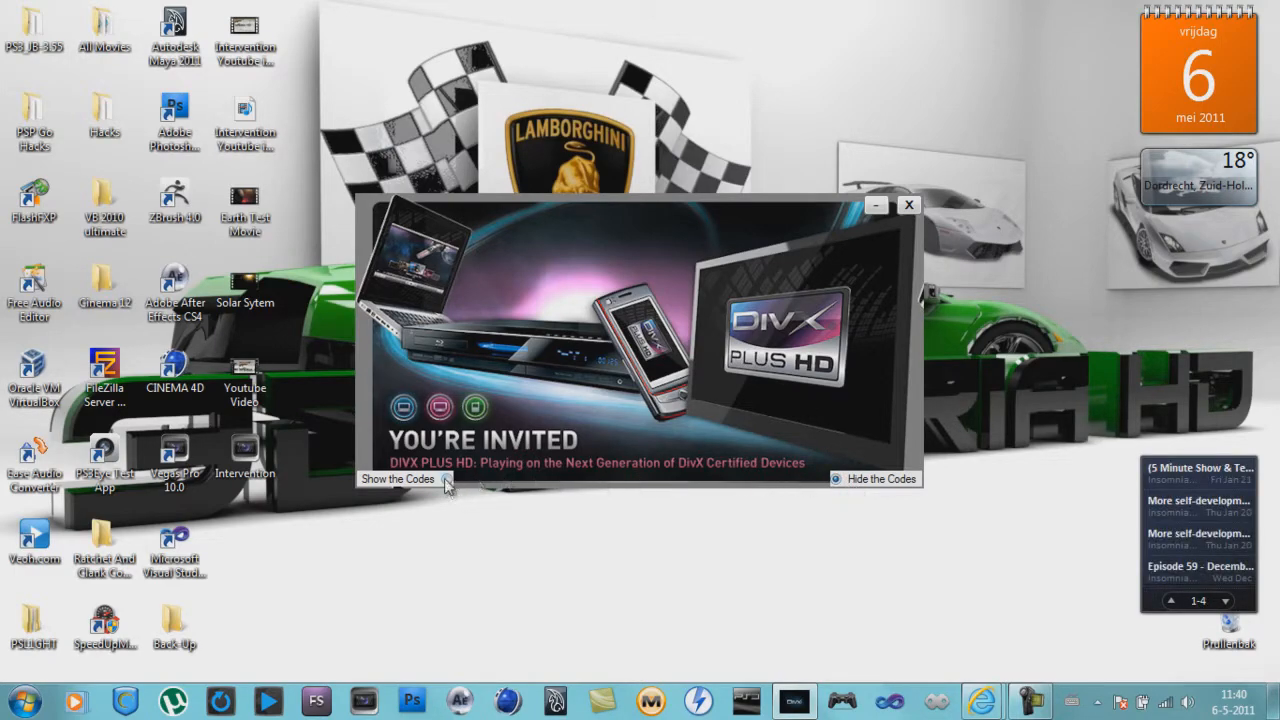
Show the codes for DivX Pro Codec, Plus Converter, Converter and DFX Audio Enhancer
{"action": "left_click", "coordinate": [396, 480]}
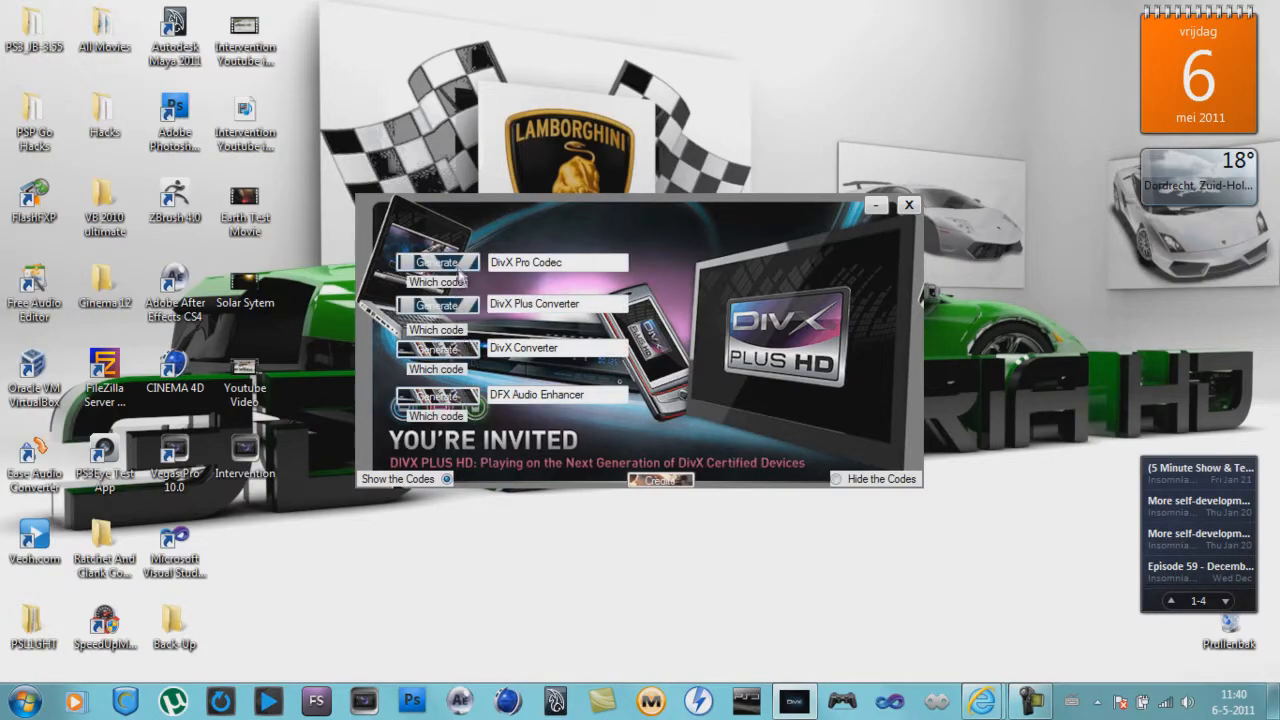
{"action": "left_click", "coordinate": [558, 262]}
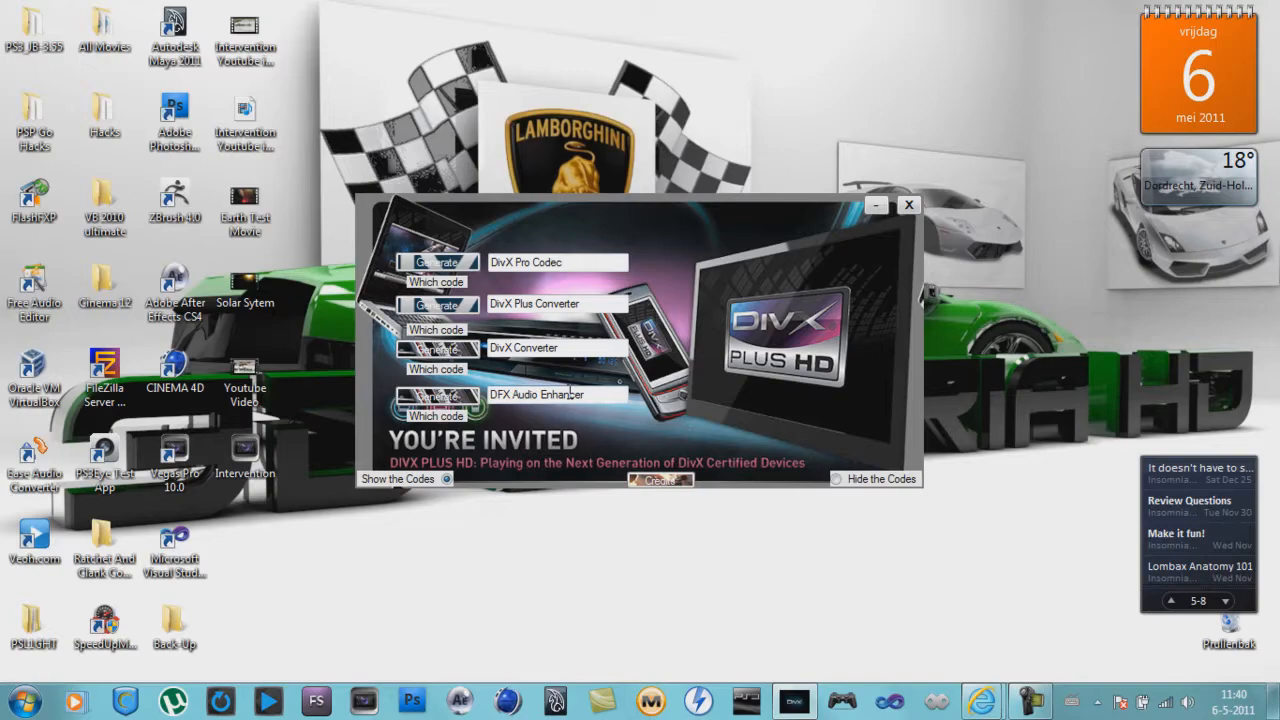
{"action": "mouse_move", "coordinate": [648, 450]}
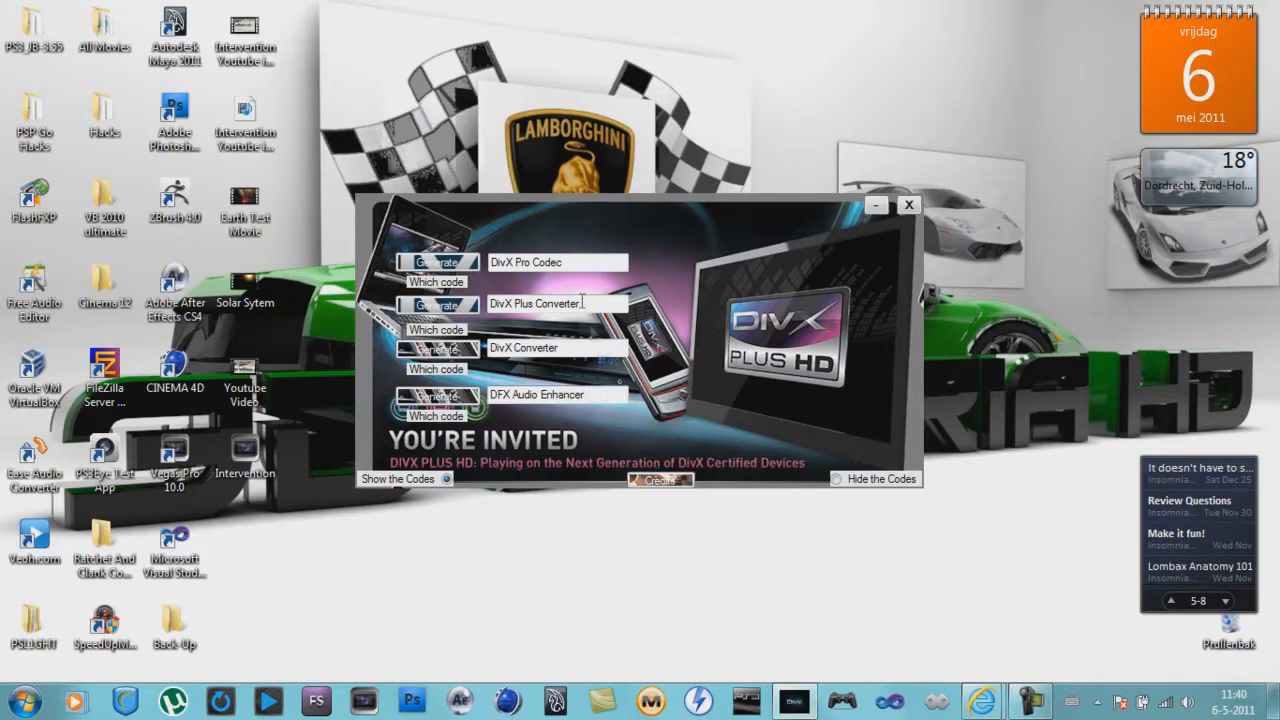
{"action": "mouse_move", "coordinate": [576, 368]}
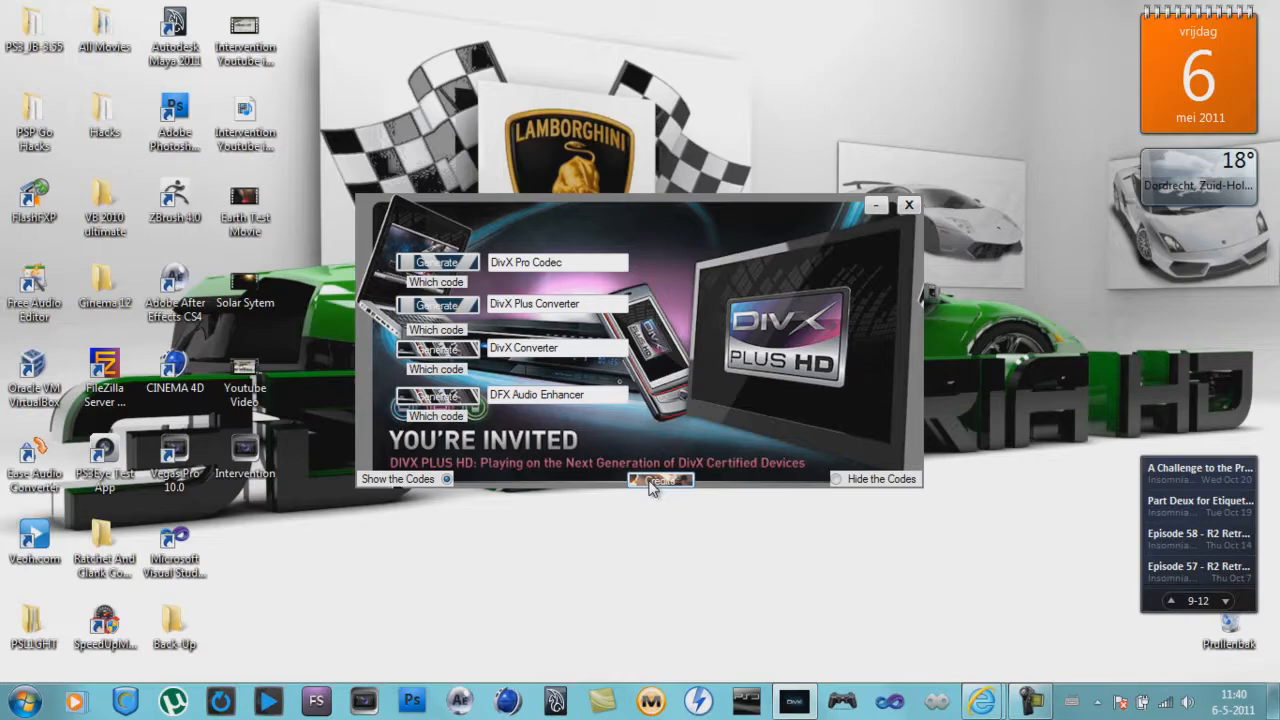
View the credits, follow the YouTube link, then close the tab and minimize the browser
{"action": "left_click", "coordinate": [660, 480]}
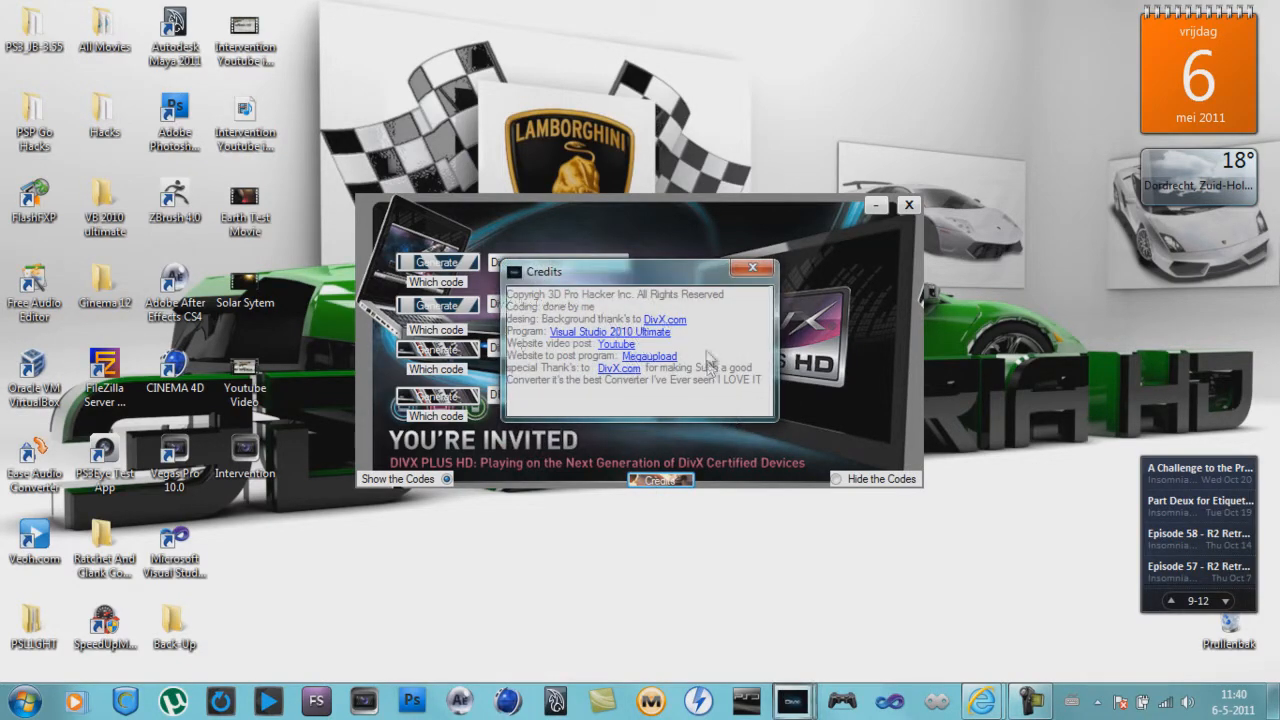
{"action": "mouse_move", "coordinate": [696, 292]}
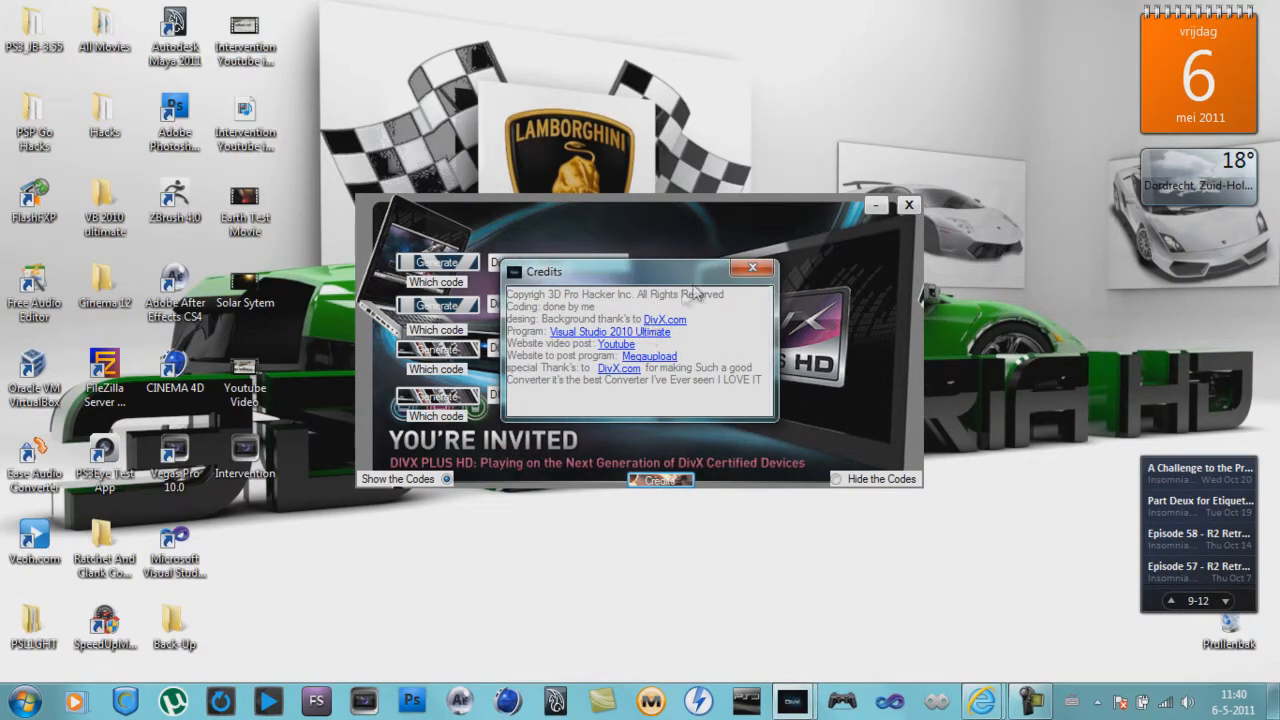
{"action": "left_click", "coordinate": [752, 268]}
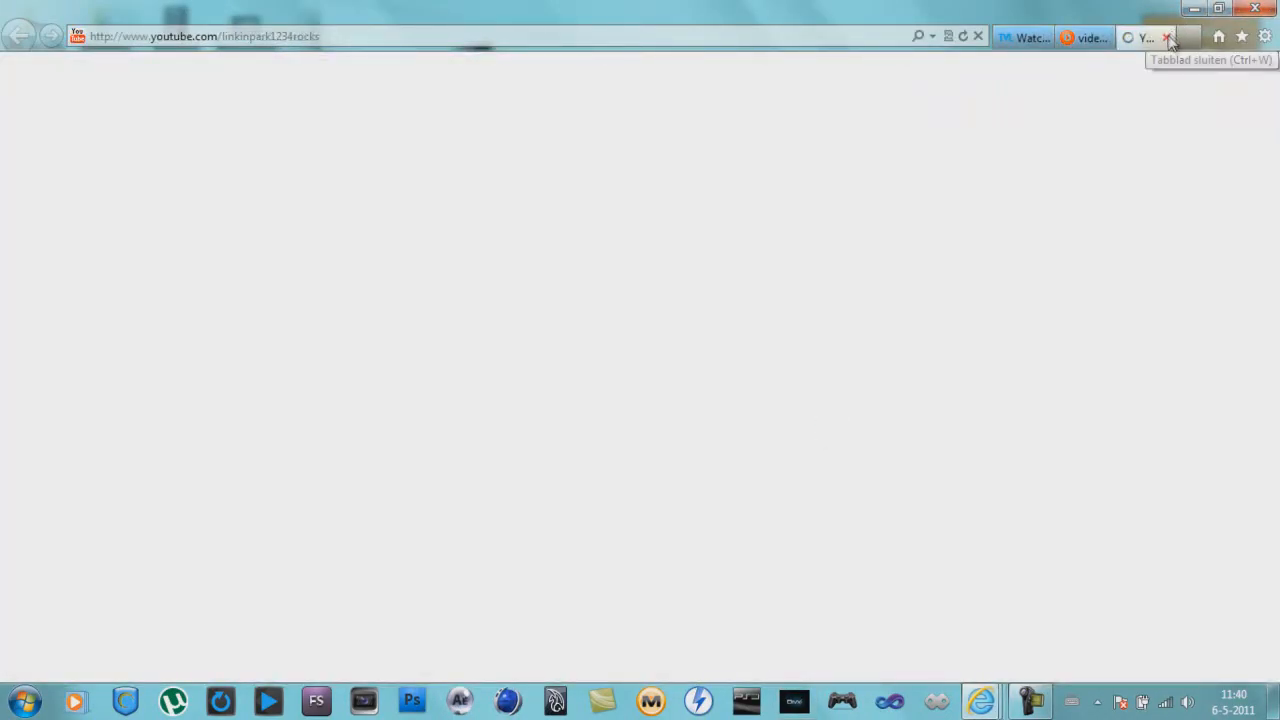
{"action": "left_click", "coordinate": [1168, 38]}
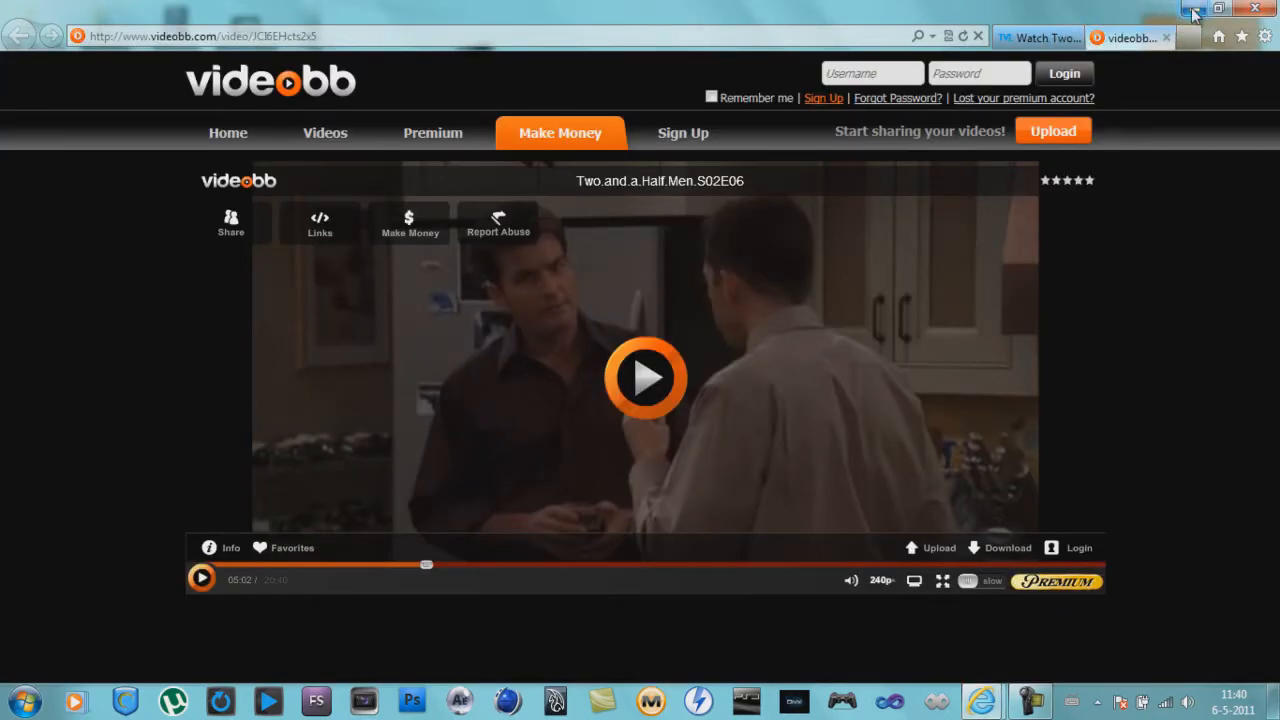
{"action": "mouse_move", "coordinate": [1196, 12]}
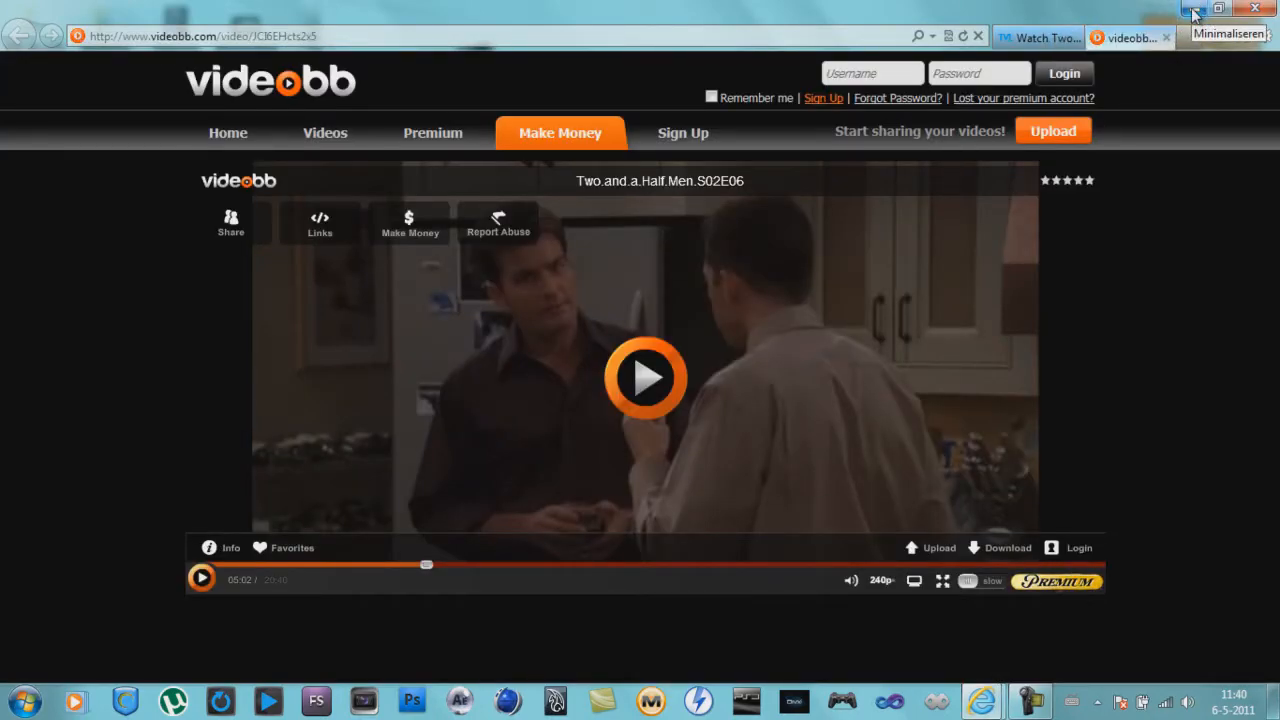
{"action": "left_click", "coordinate": [1196, 12]}
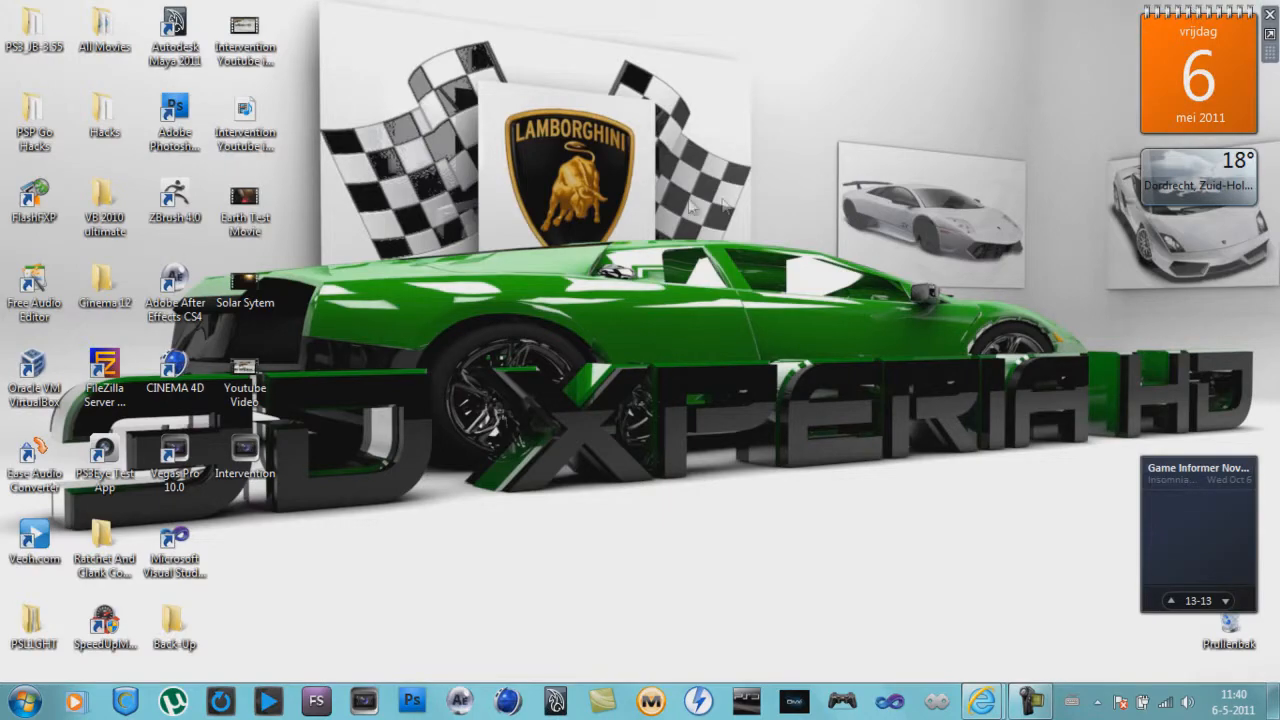
{"action": "left_click", "coordinate": [1170, 600]}
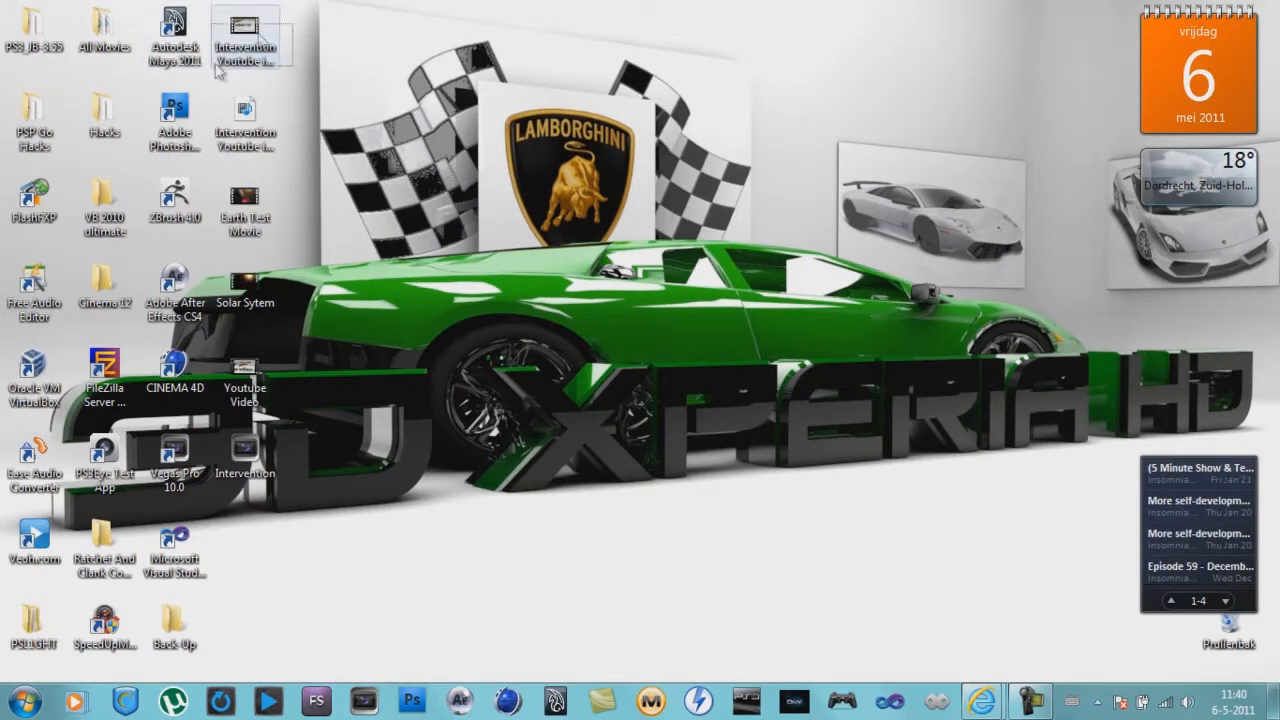
{"action": "mouse_move", "coordinate": [880, 304]}
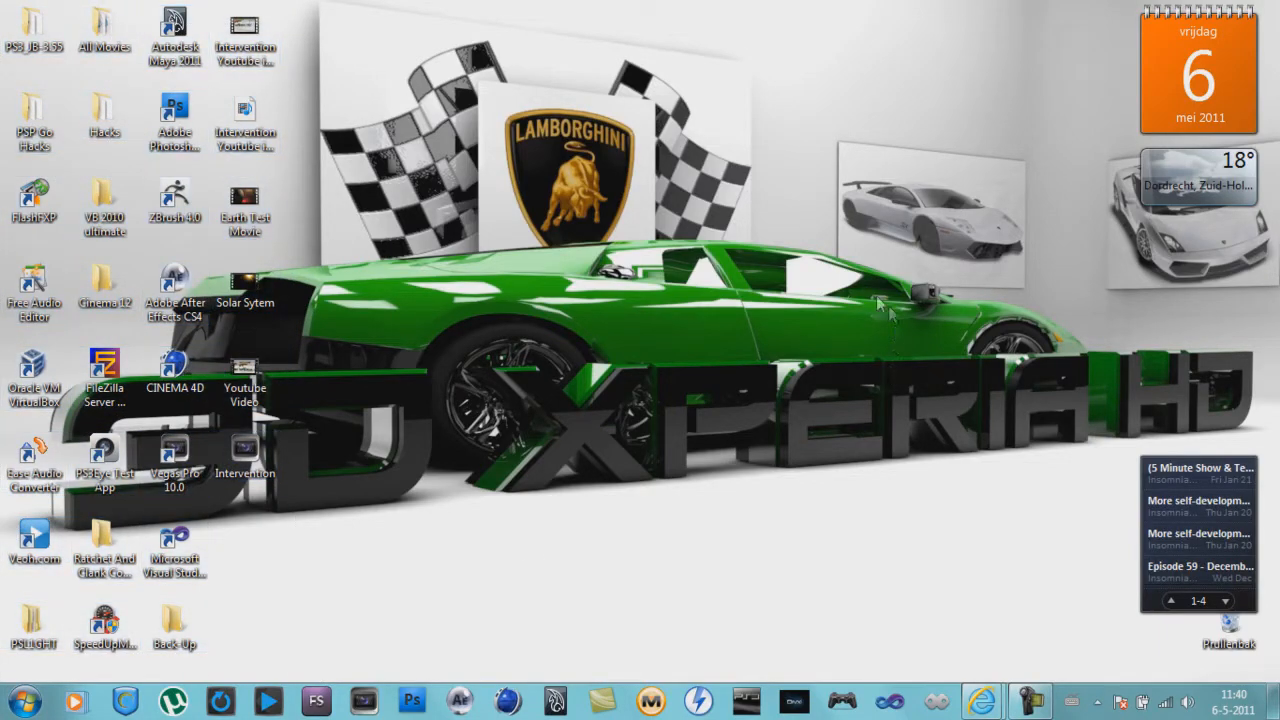